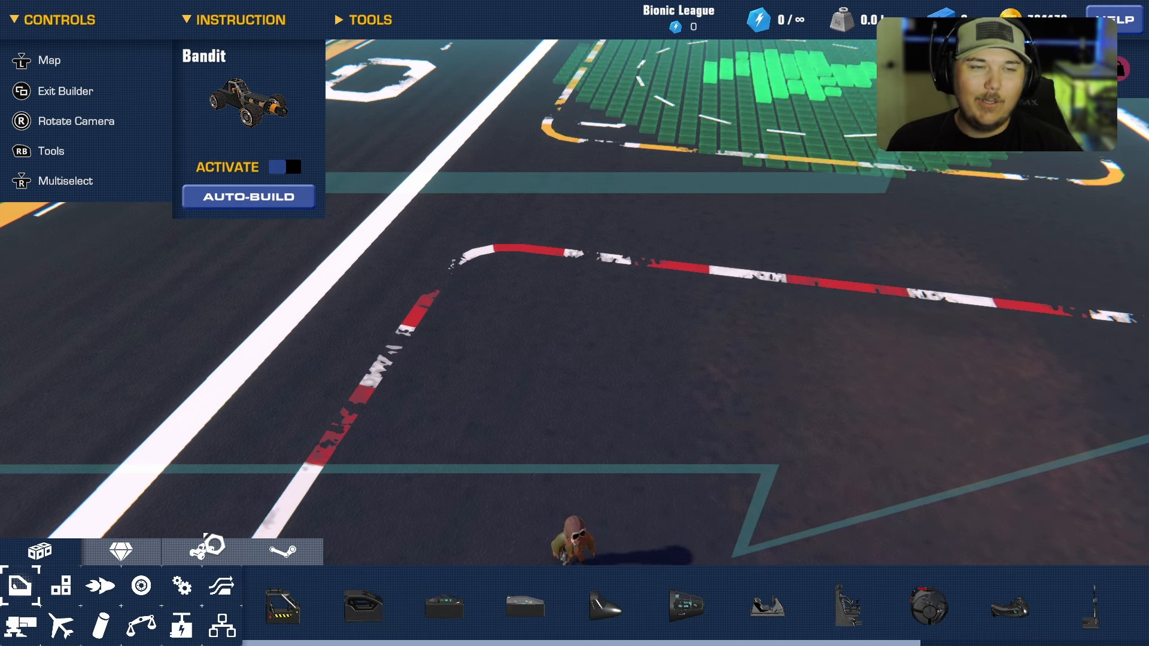
# - Place a 4x8 block base on the lot and stack blocks into two vertical pillars
pyautogui.click(204, 552)
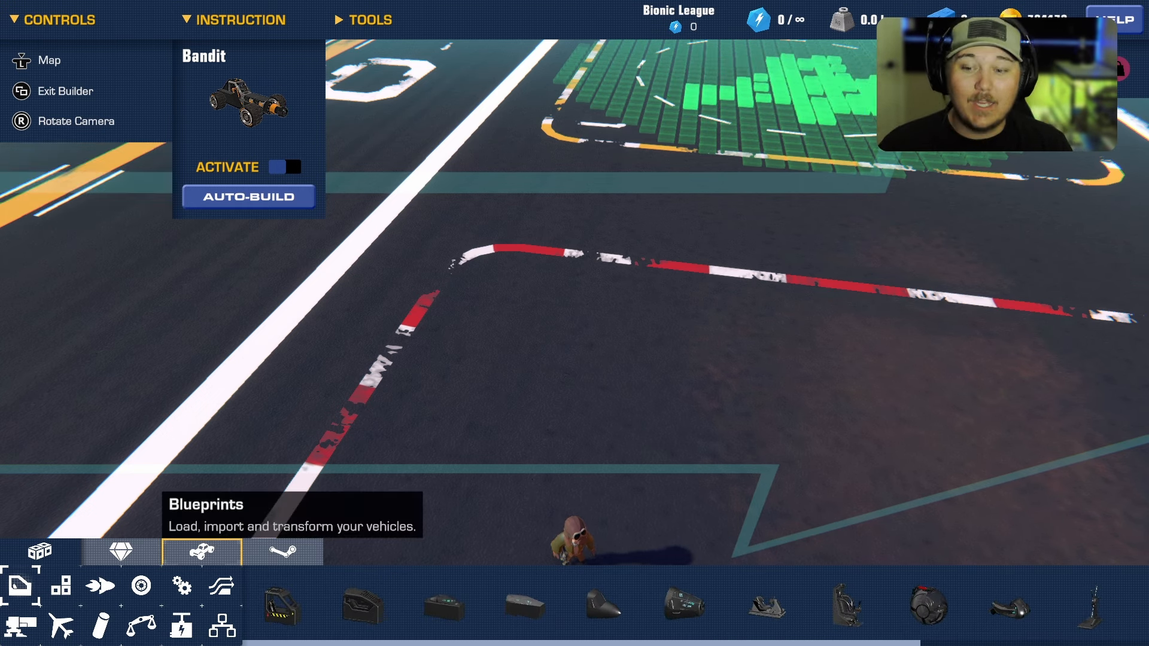
pyautogui.click(41, 552)
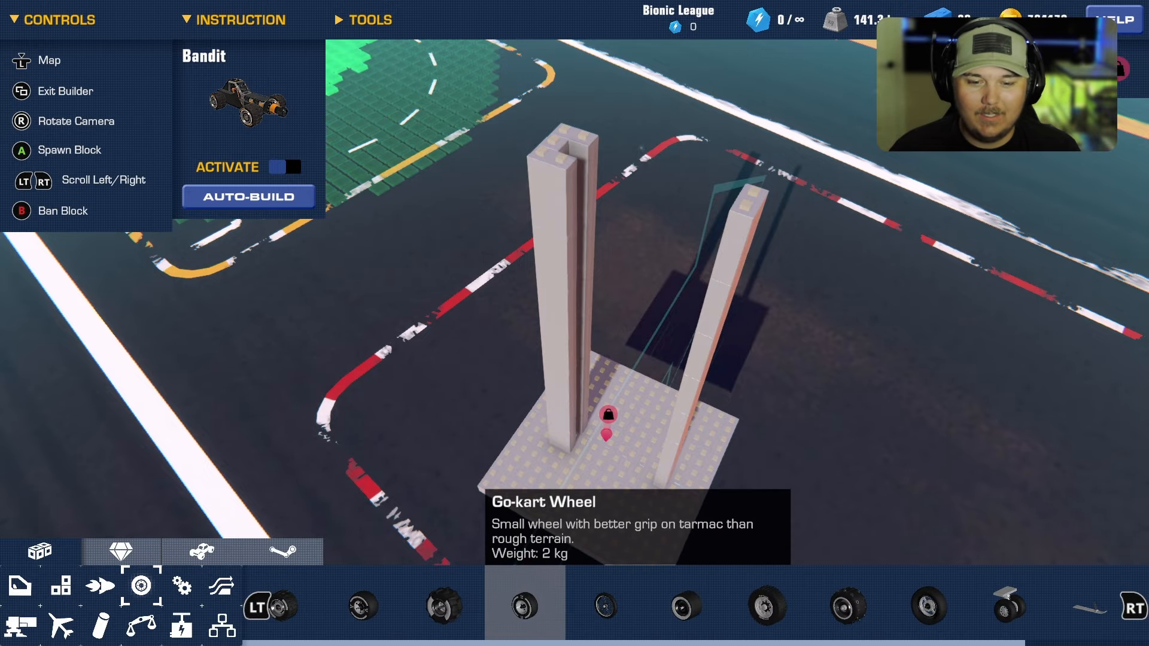
# - Extend both pillars upward and join their tops with a crossbeam
pyautogui.click(928, 604)
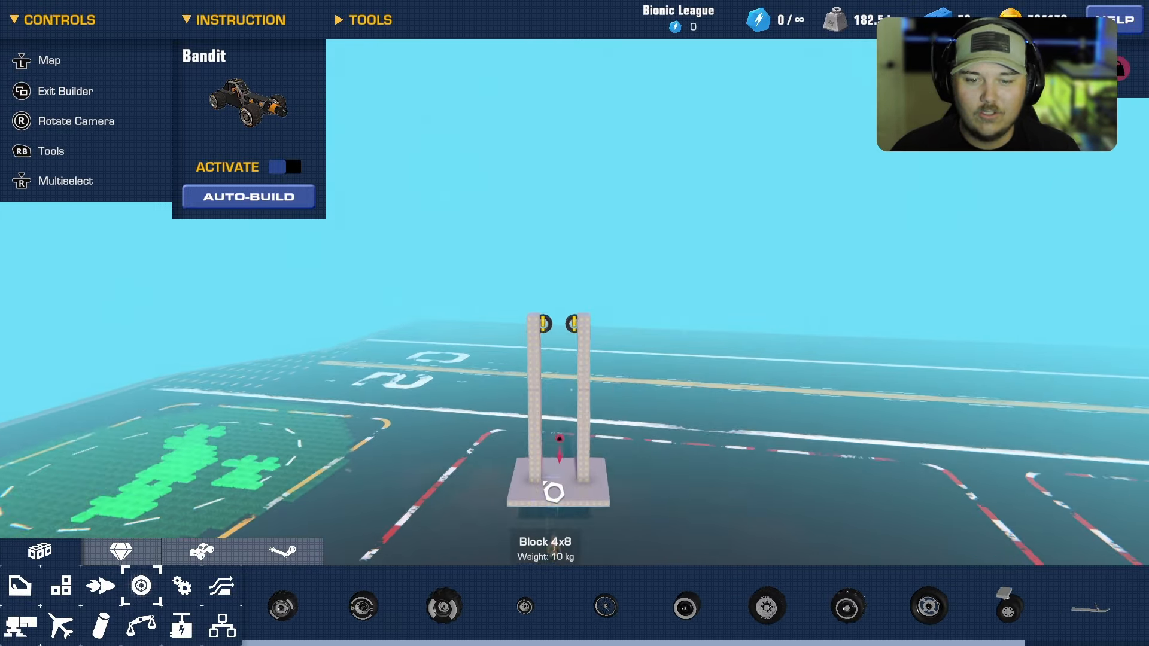
pyautogui.click(220, 587)
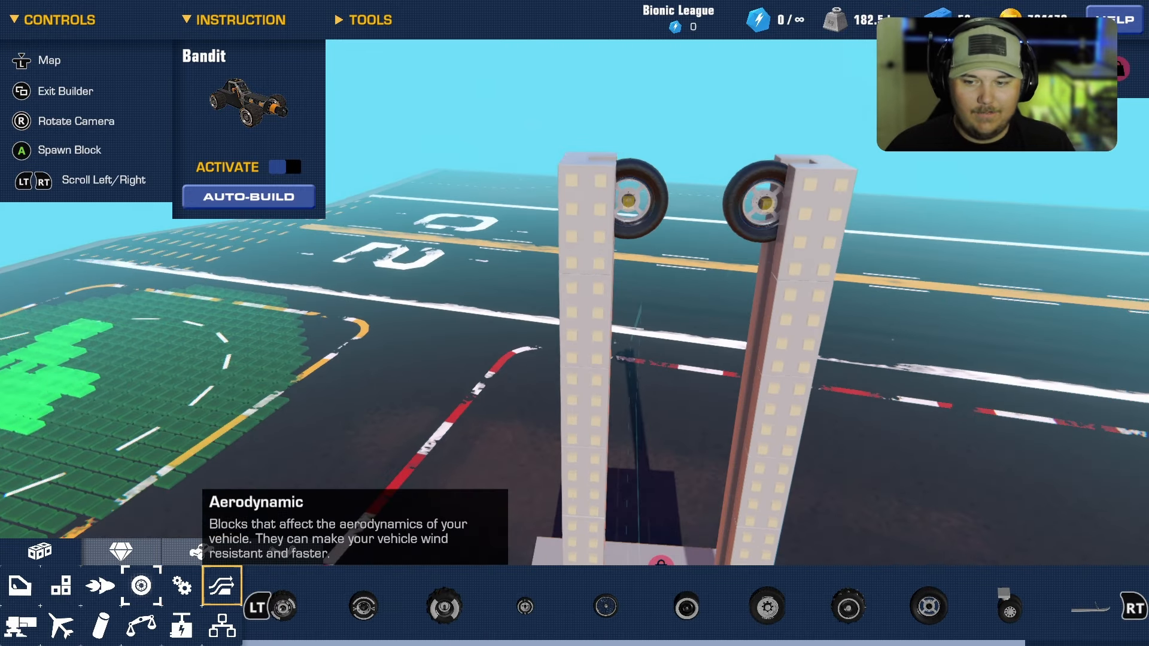
pyautogui.click(220, 586)
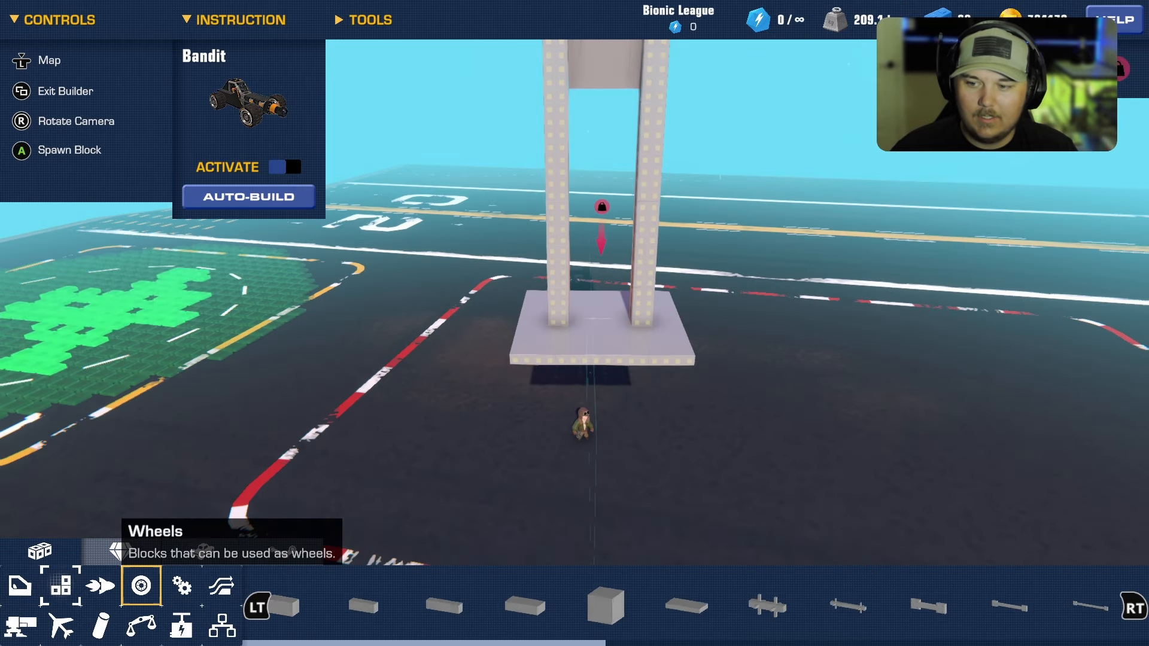
# - Hang a wide blade block between the pillars using Mechanic parts under the crossbeam
pyautogui.click(222, 585)
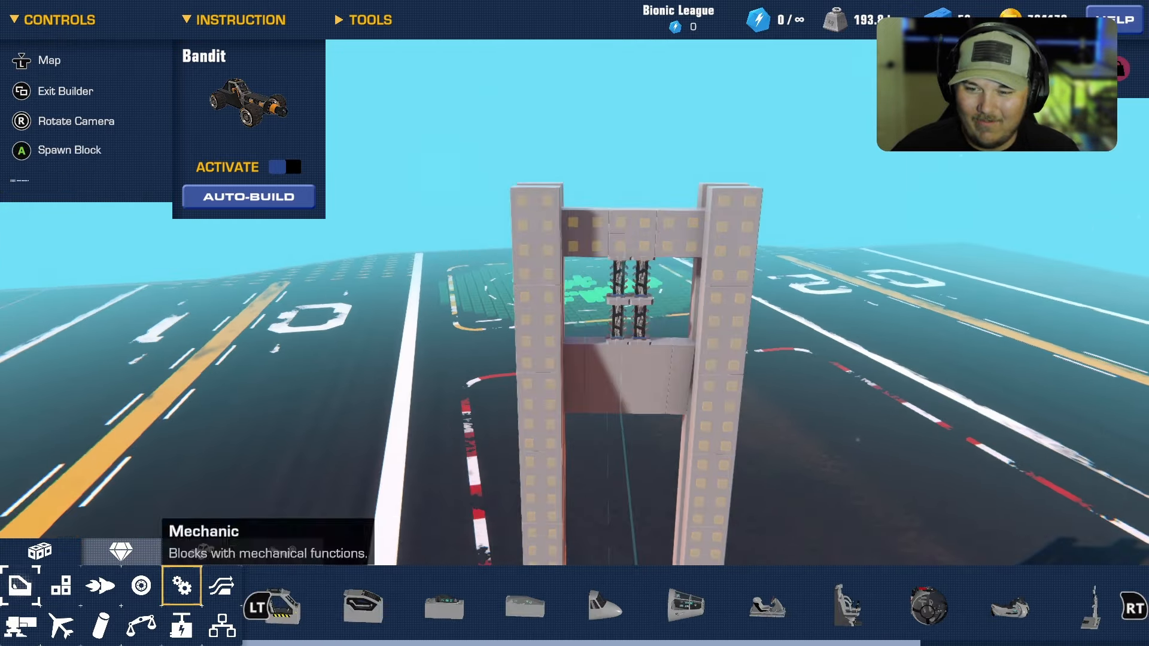
# - Finish the frame and blade with extra blocks so the blade hangs high between the pillars
pyautogui.click(220, 585)
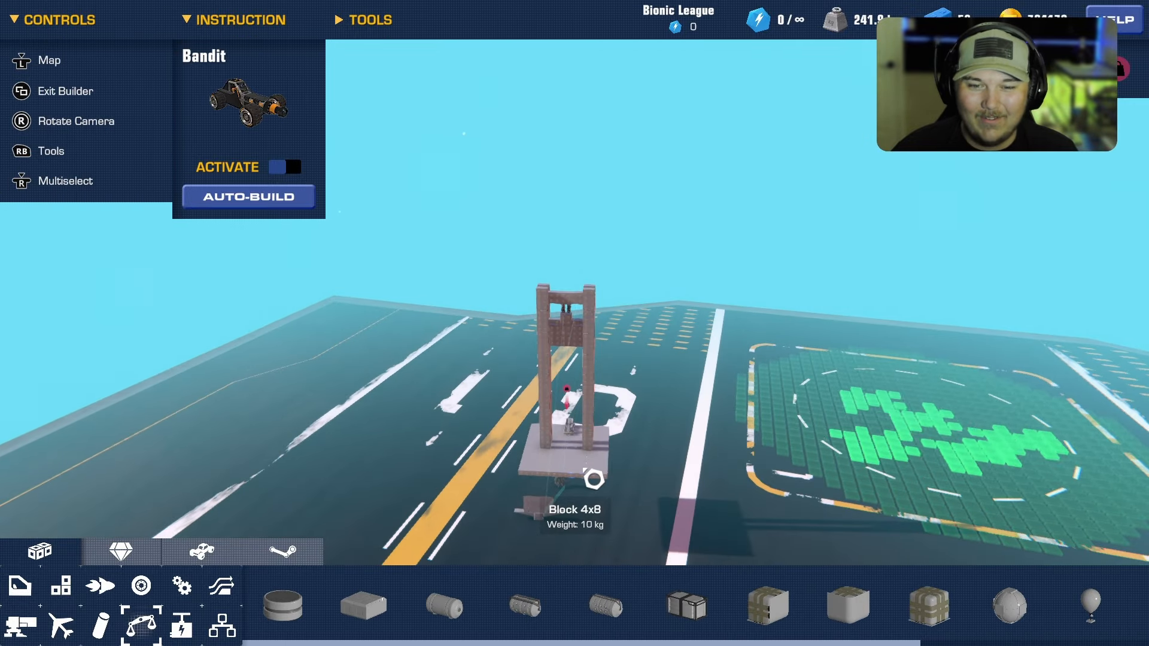
# - Add a small Structure block to the guillotine and inspect it from another angle
pyautogui.click(65, 91)
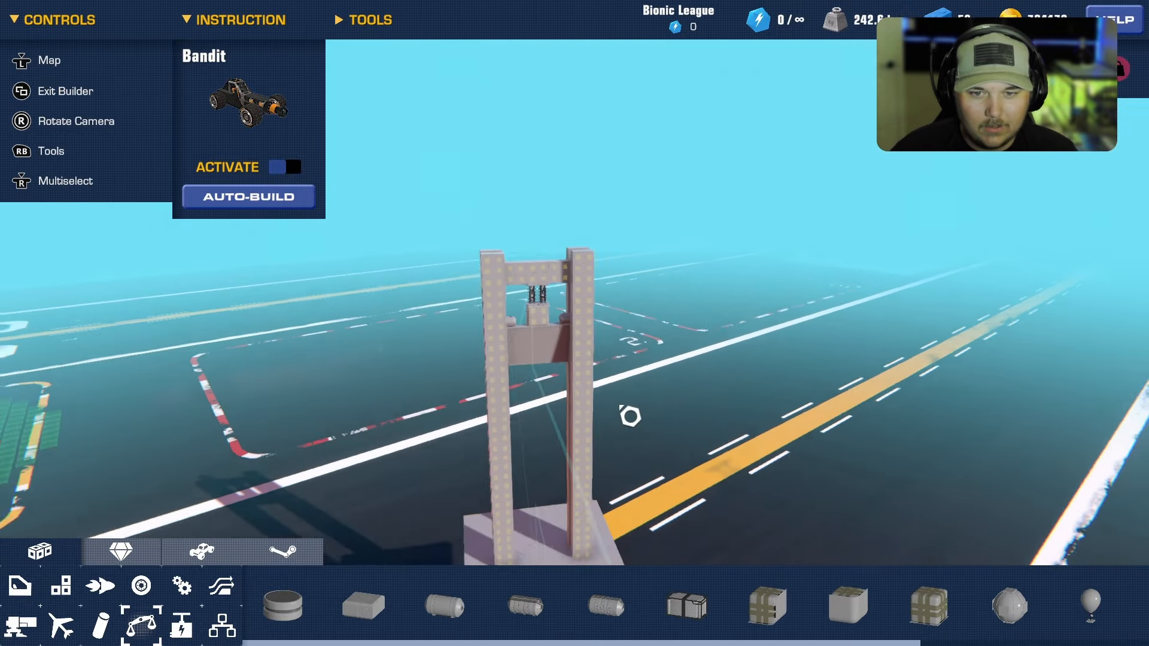
pyautogui.click(64, 90)
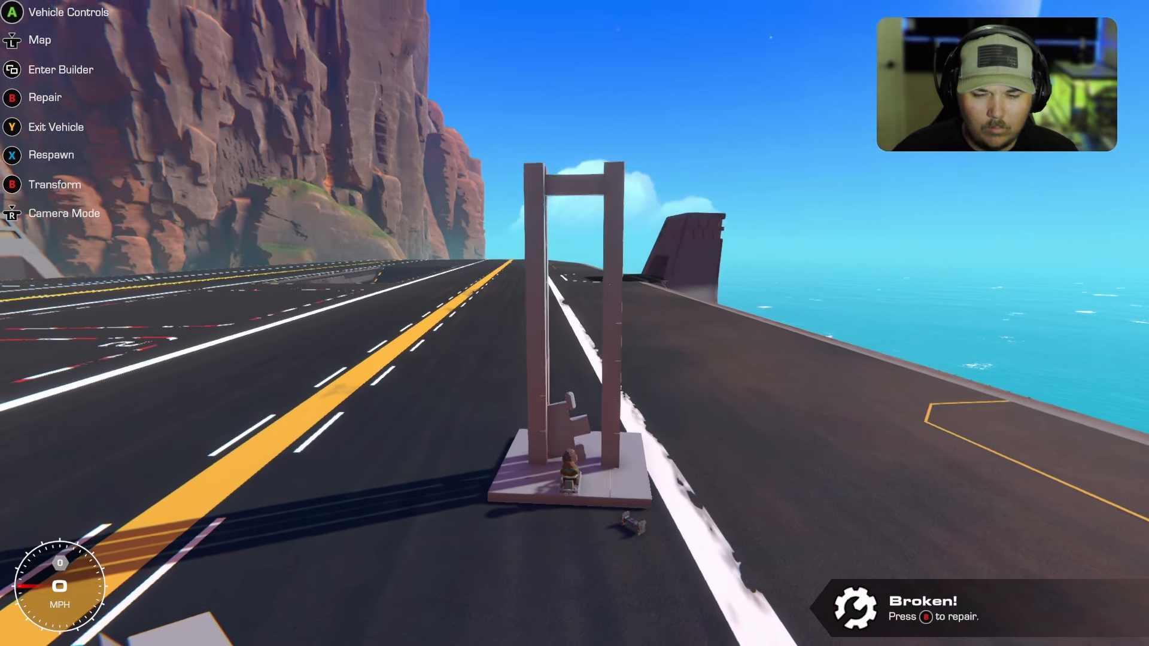
# - Reopen the broken guillotine in the builder for rework
pyautogui.click(60, 70)
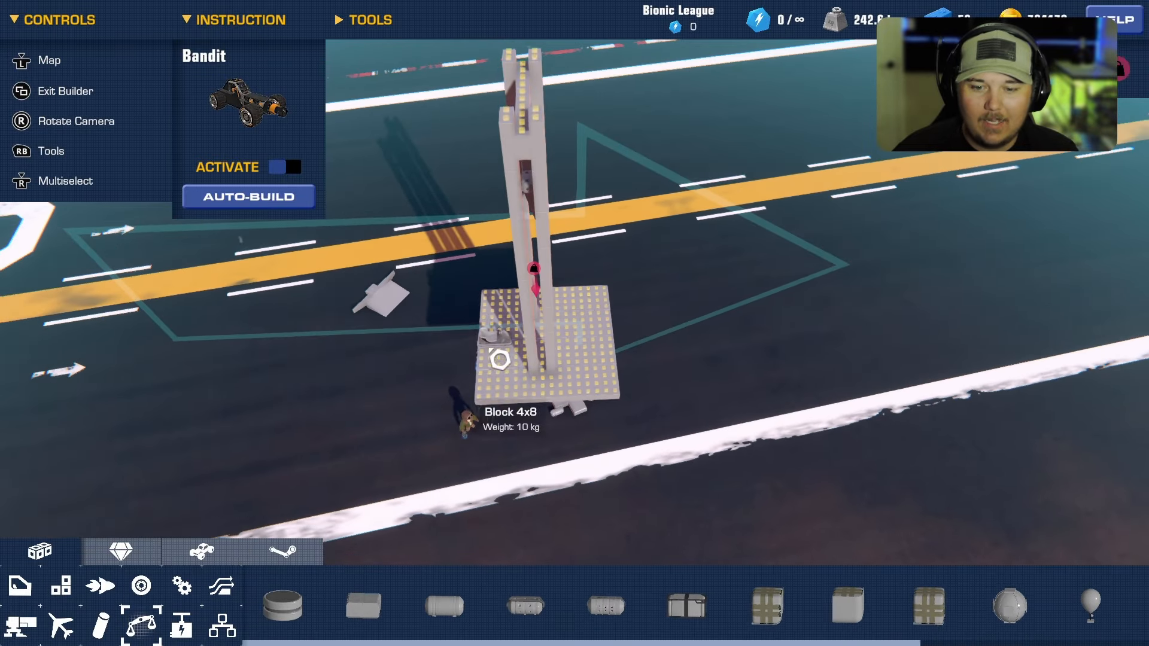
pyautogui.click(62, 587)
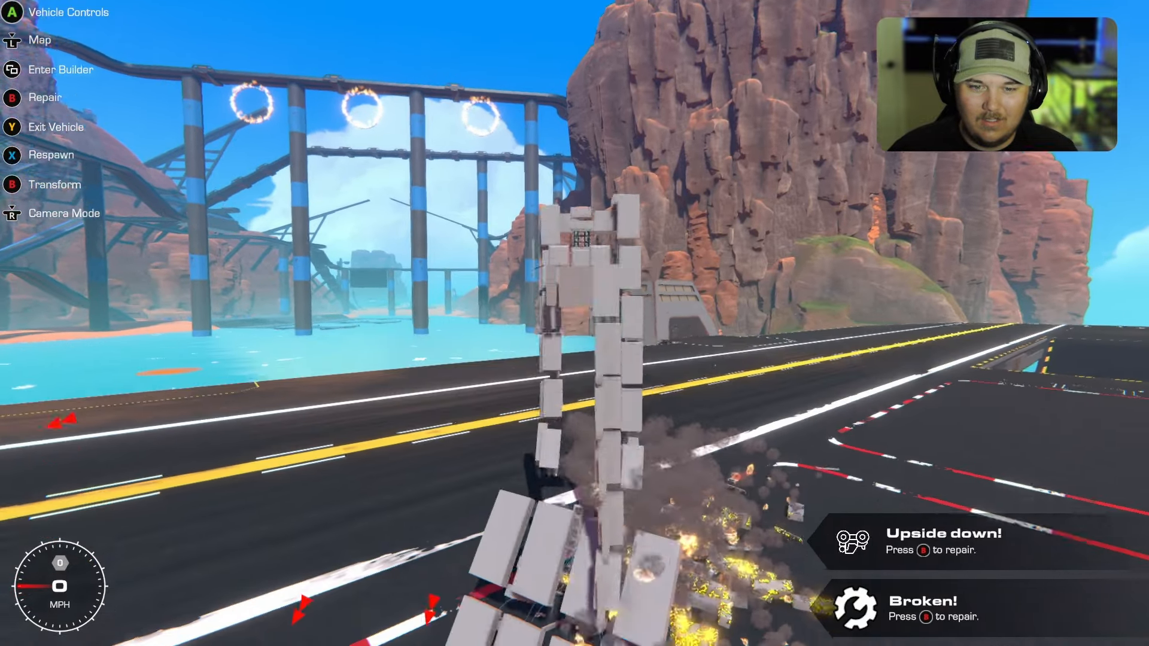
# - Spawn the guillotine with doubled tall posts onto the runway beside the duck
pyautogui.click(60, 69)
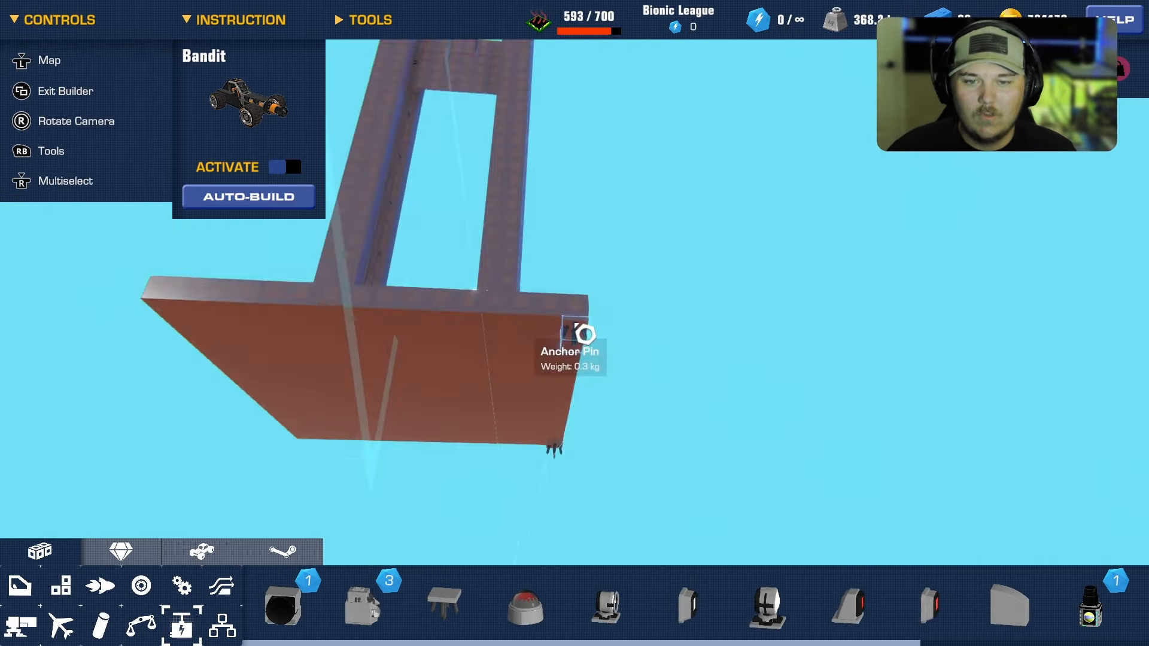
pyautogui.click(576, 325)
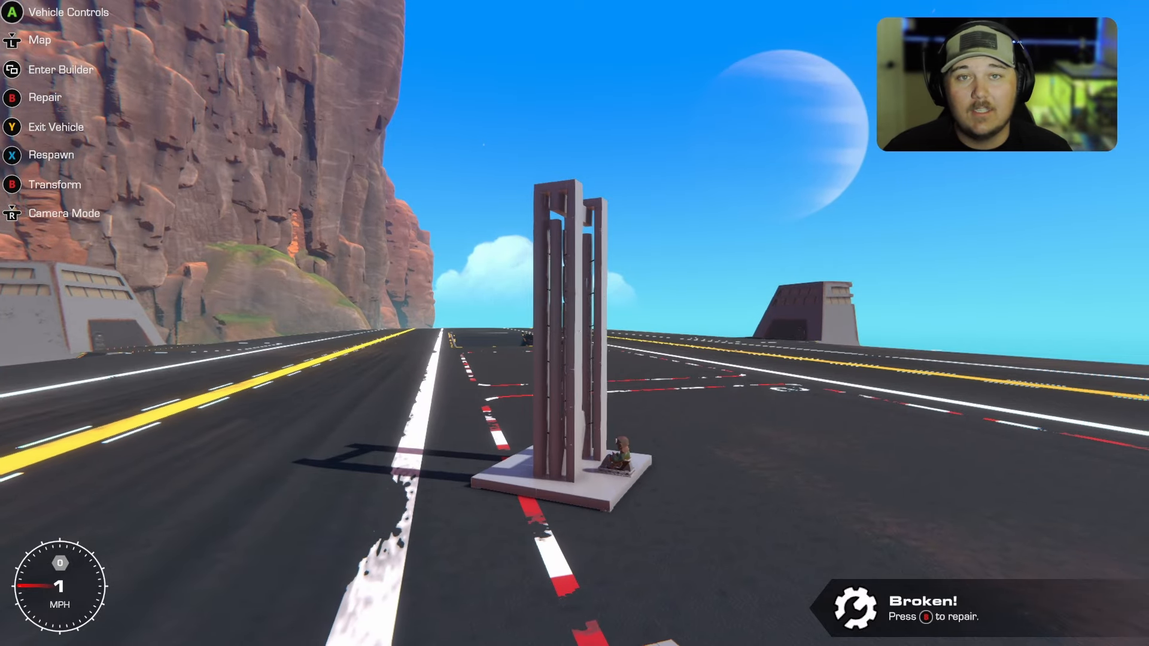
# - Respawn the adjusted single-post guillotine on the runway for another attempt
pyautogui.click(60, 69)
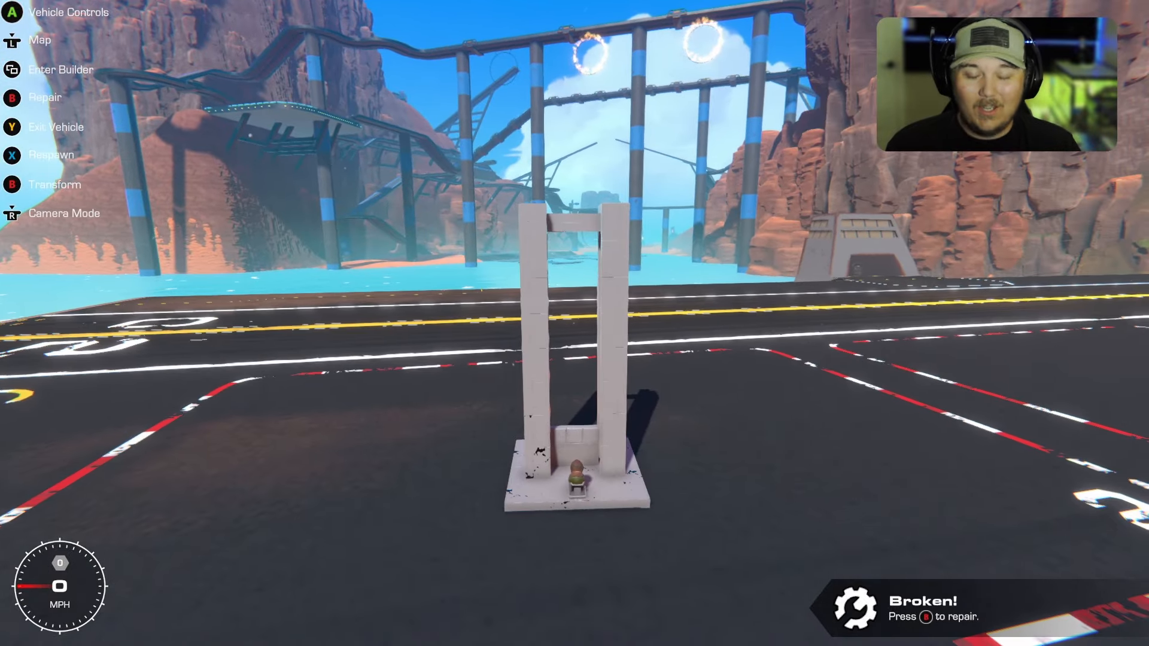
# - Spawn the white-framed guillotine and trigger it over the duck
pyautogui.click(60, 69)
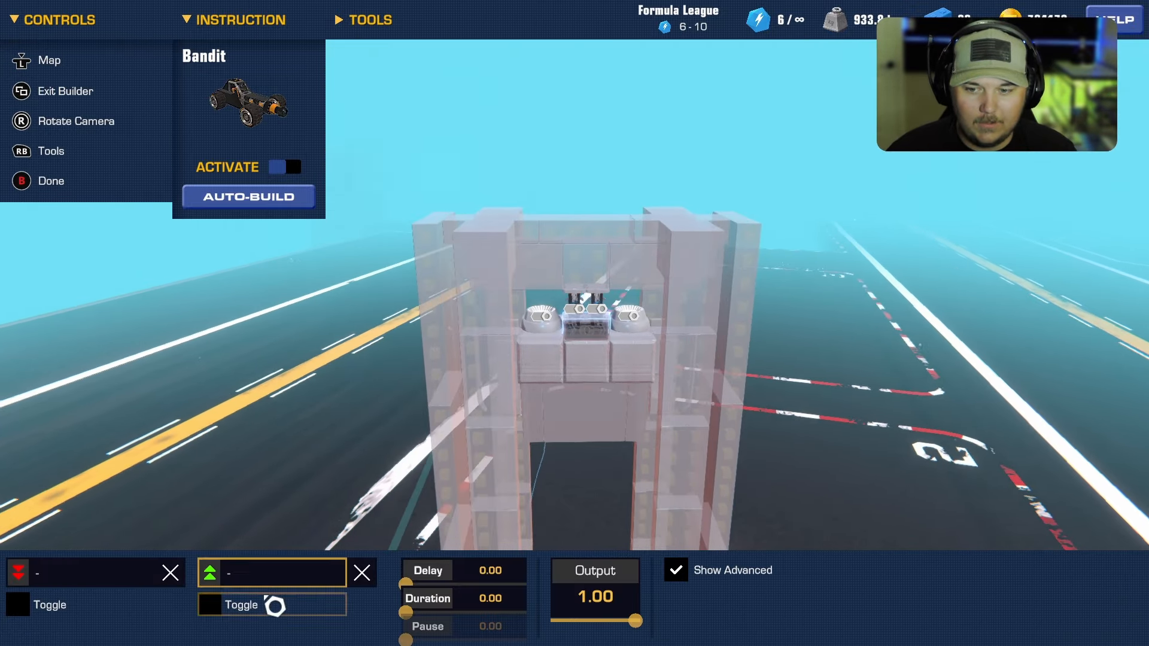
# - Set the top logic part's input to Toggle with Output 1.00
pyautogui.click(209, 605)
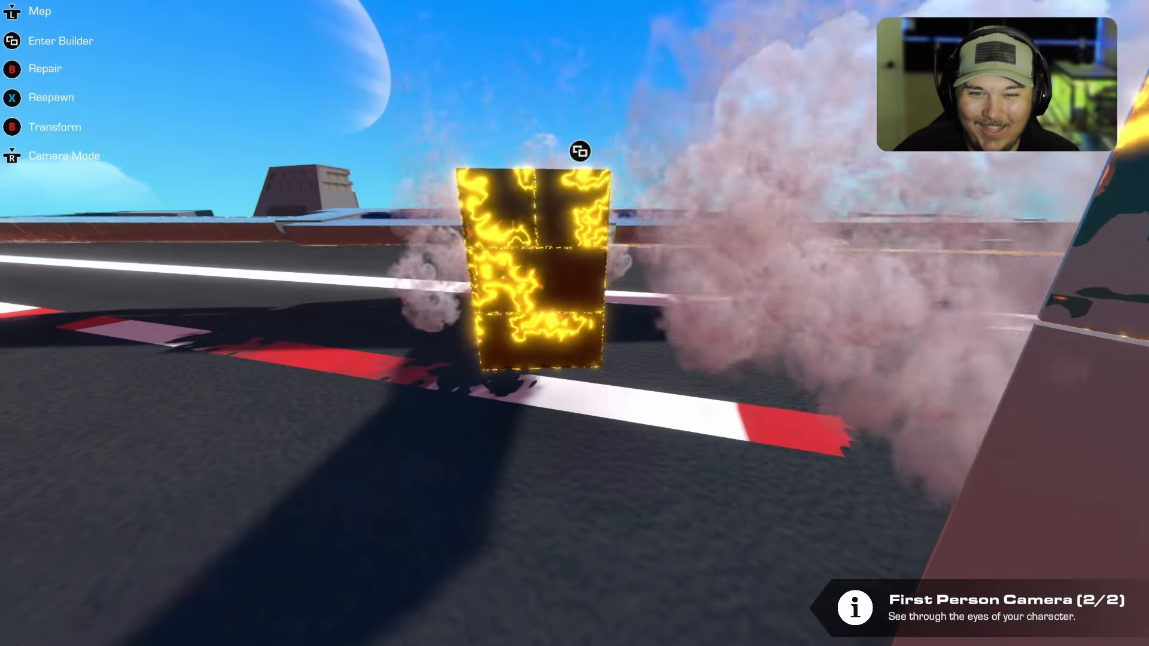
# - Switch the camera to Third Person Chase to view the sparking guillotine beside the character
pyautogui.press('r')
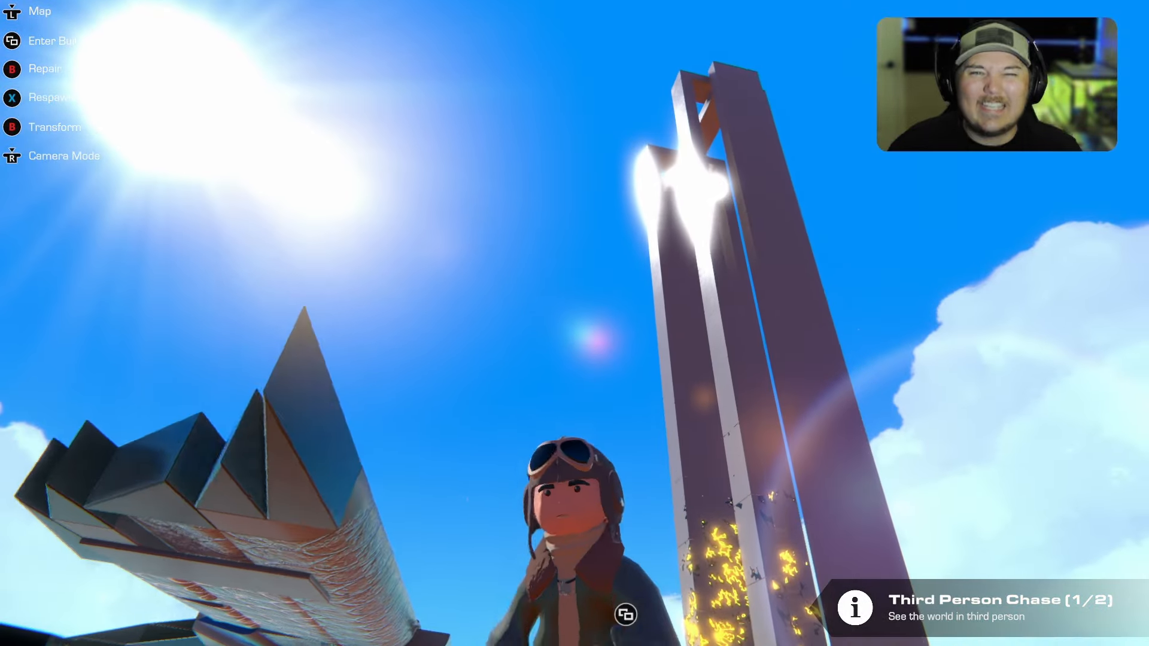